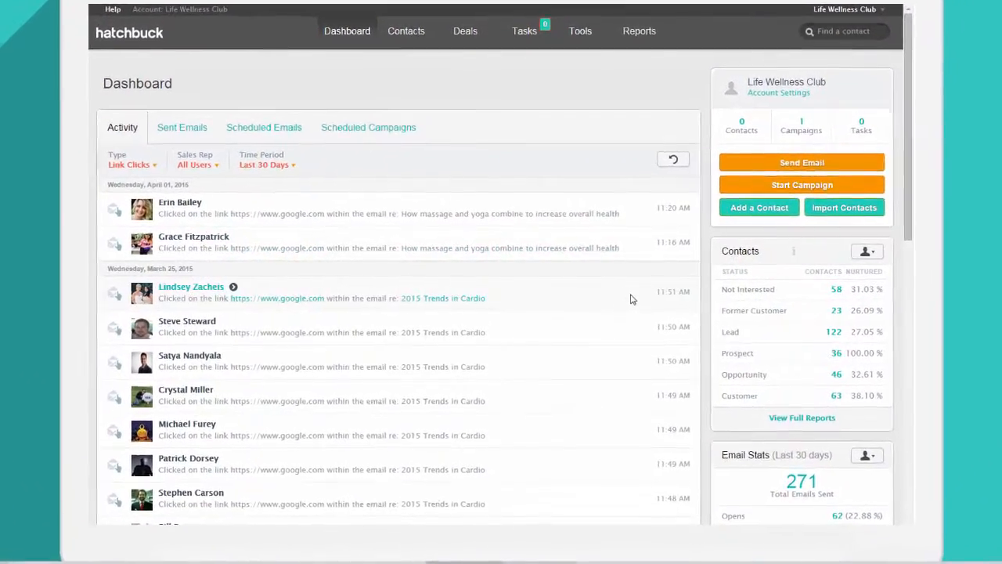
Step: View the LifeWellness Club 'Best Yoga Articles This Week' email from the Gmail Promotions tab
{"action": "scroll", "scroll_direction": "down", "scroll_amount": 3}
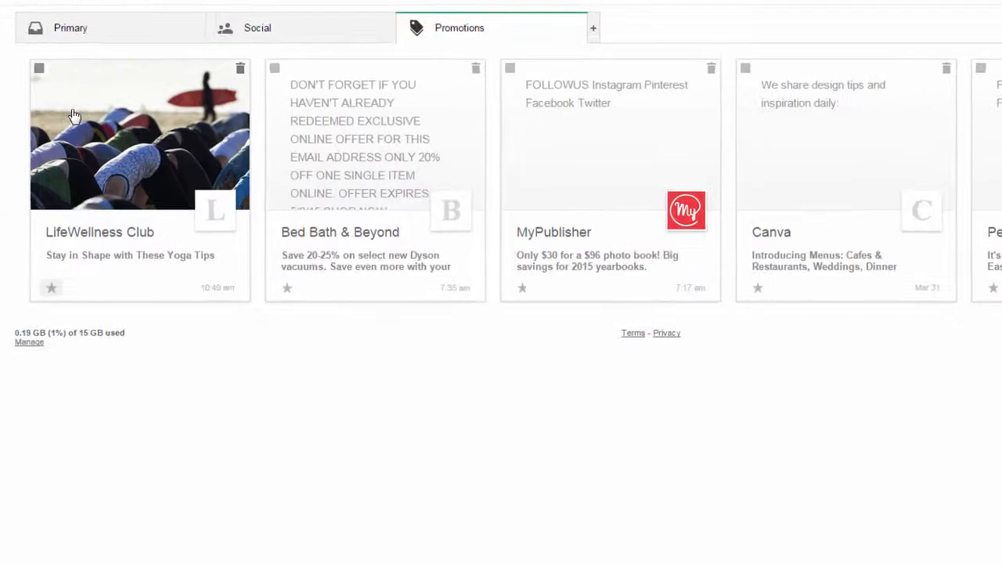
{"action": "left_click", "coordinate": [139, 134]}
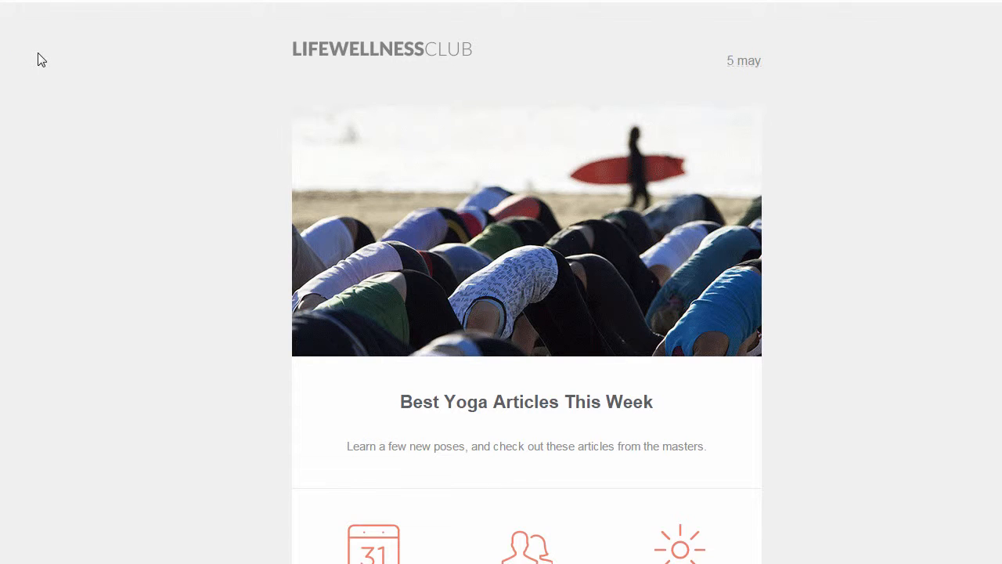
{"action": "scroll", "scroll_direction": "down", "scroll_amount": 3}
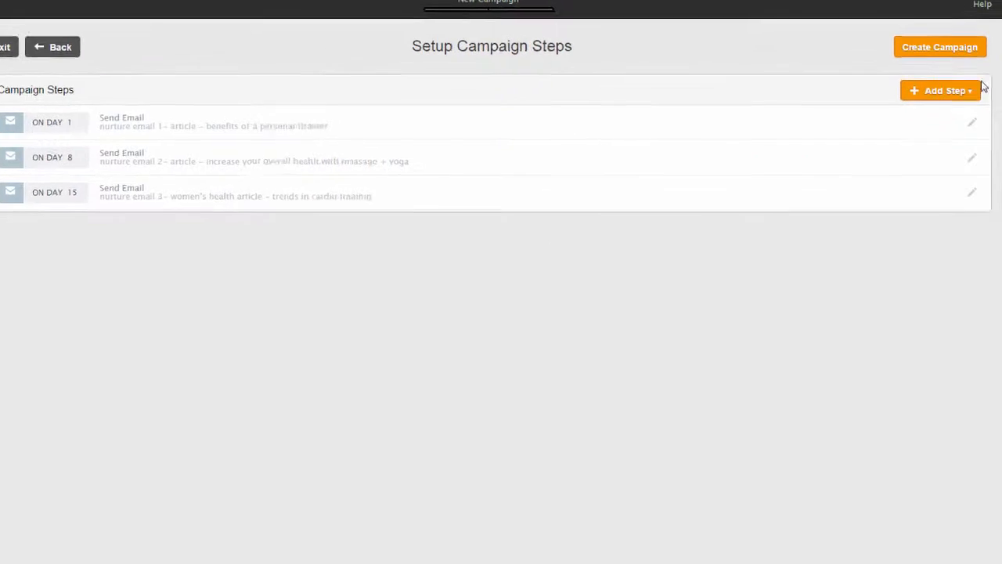
Step: Add a Send an Email step to the campaign's nurture sequence
{"action": "left_click", "coordinate": [940, 89]}
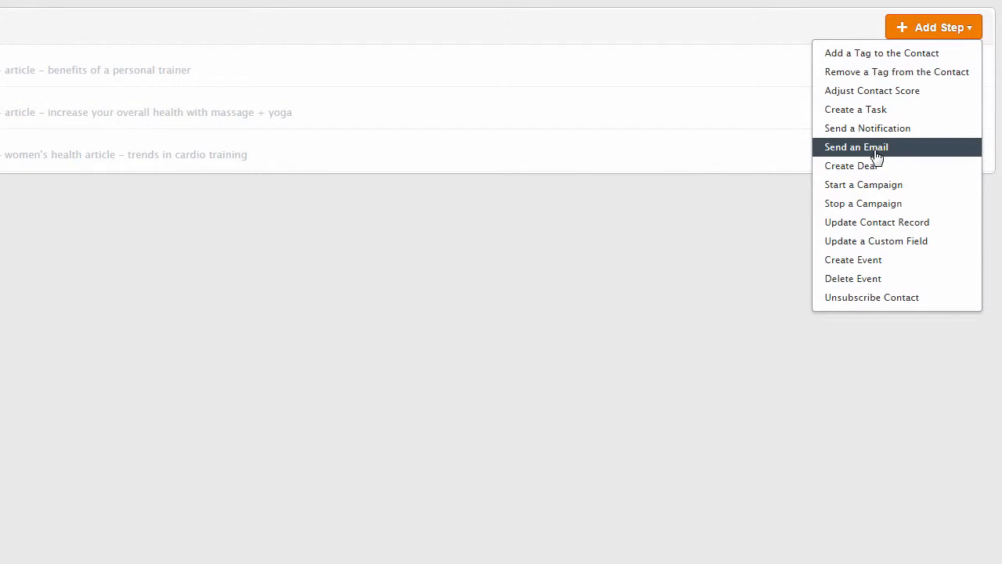
{"action": "left_click", "coordinate": [855, 148]}
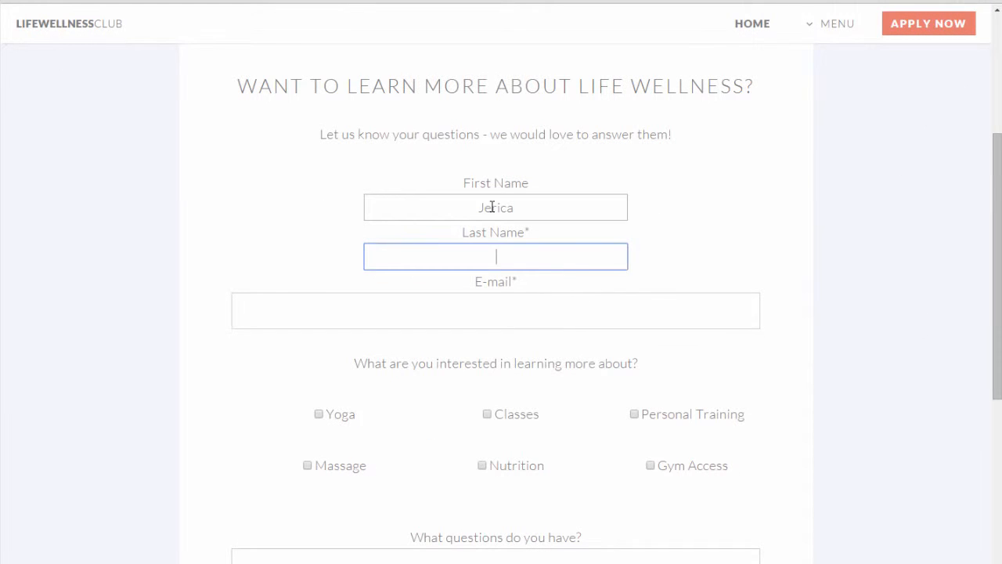
Step: Submit the website contact form with Yoga and Nutrition ticked via Connect With Life Wellness
{"action": "left_click", "coordinate": [319, 413]}
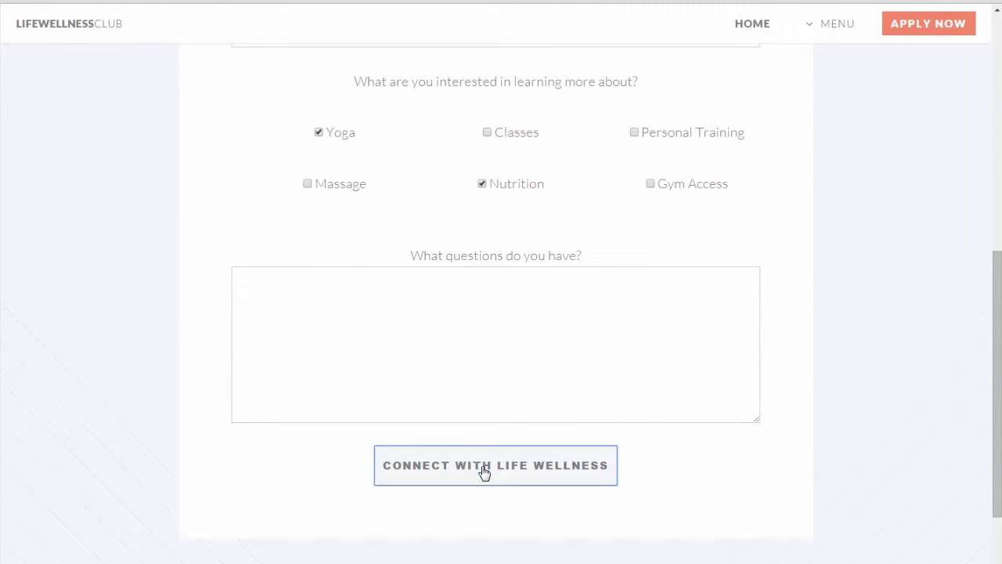
{"action": "left_click", "coordinate": [495, 464]}
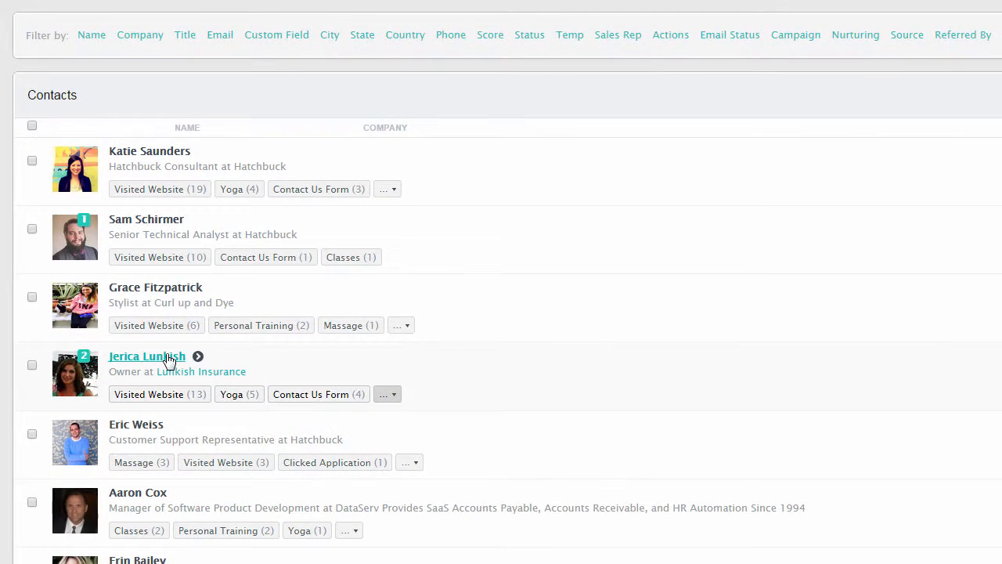
Step: From the new contact's record, filter Deals to the 7 won deals totalling $6,240
{"action": "left_click", "coordinate": [147, 358]}
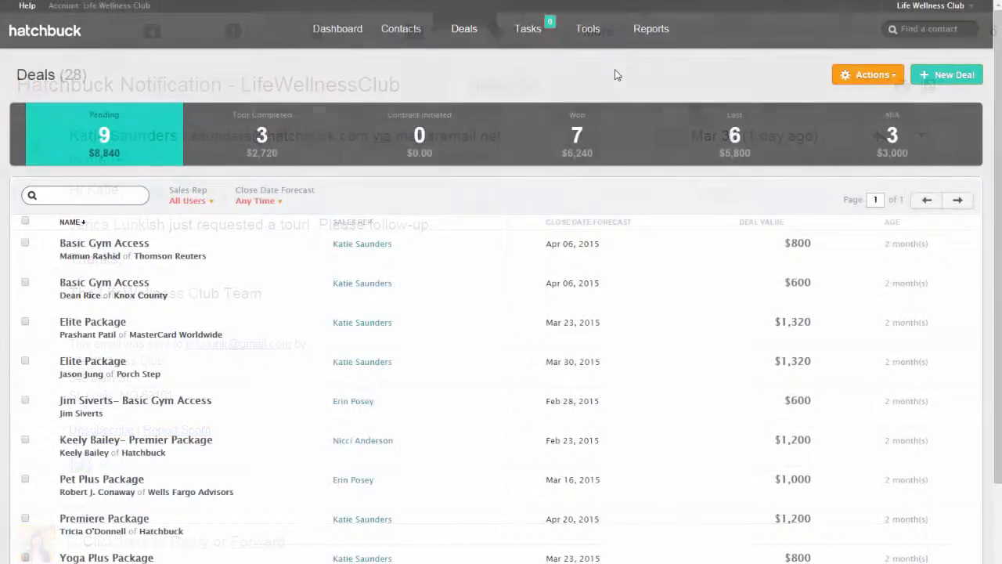
{"action": "left_click", "coordinate": [576, 135]}
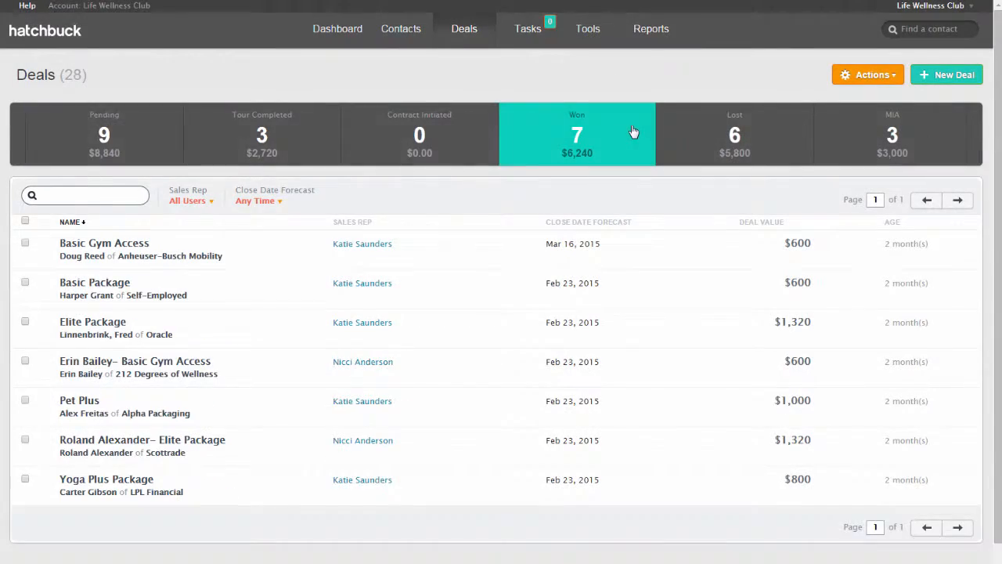
Step: Complete the first overdue outreach task and create its follow-up, leaving 7 tasks
{"action": "left_click", "coordinate": [527, 28]}
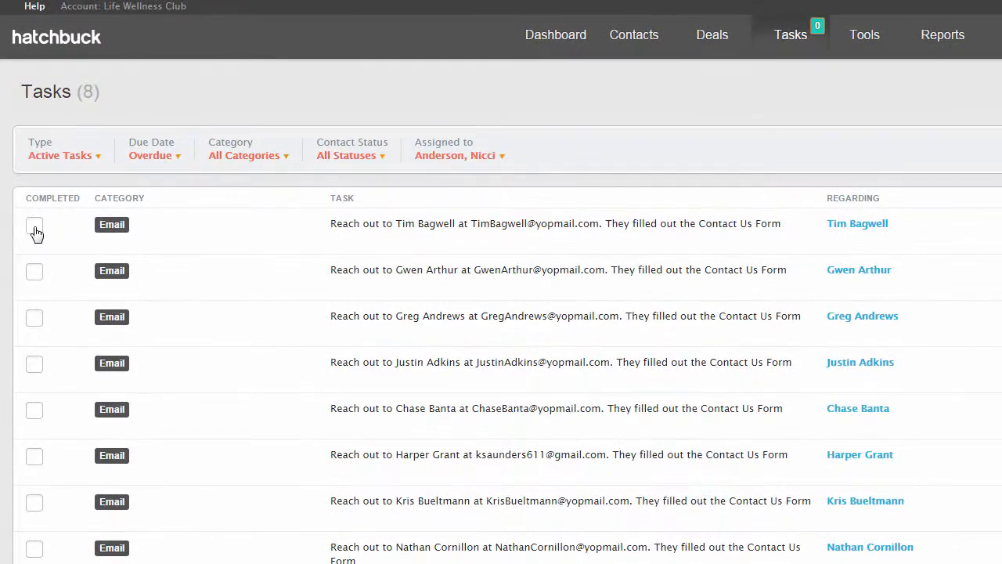
{"action": "left_click", "coordinate": [34, 226]}
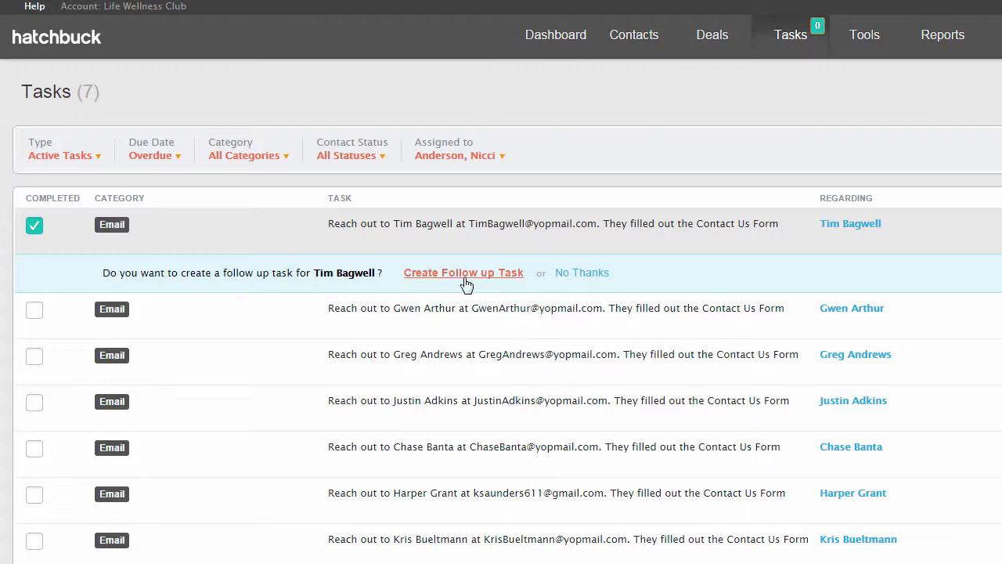
{"action": "left_click", "coordinate": [942, 35]}
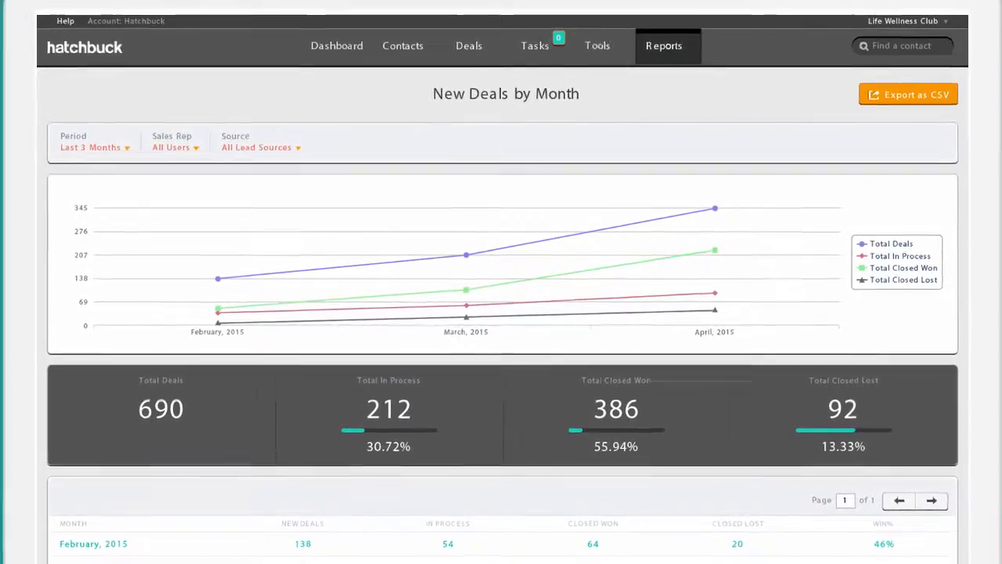